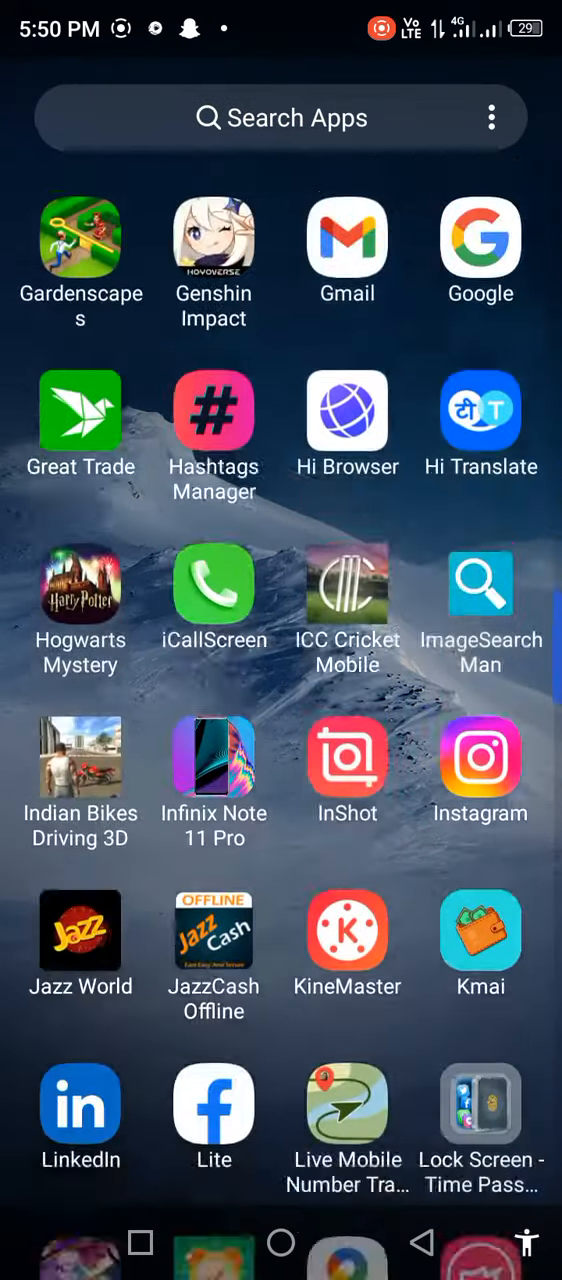
- Reach the installed-apps list through App management > App settings
scroll("down", 3)
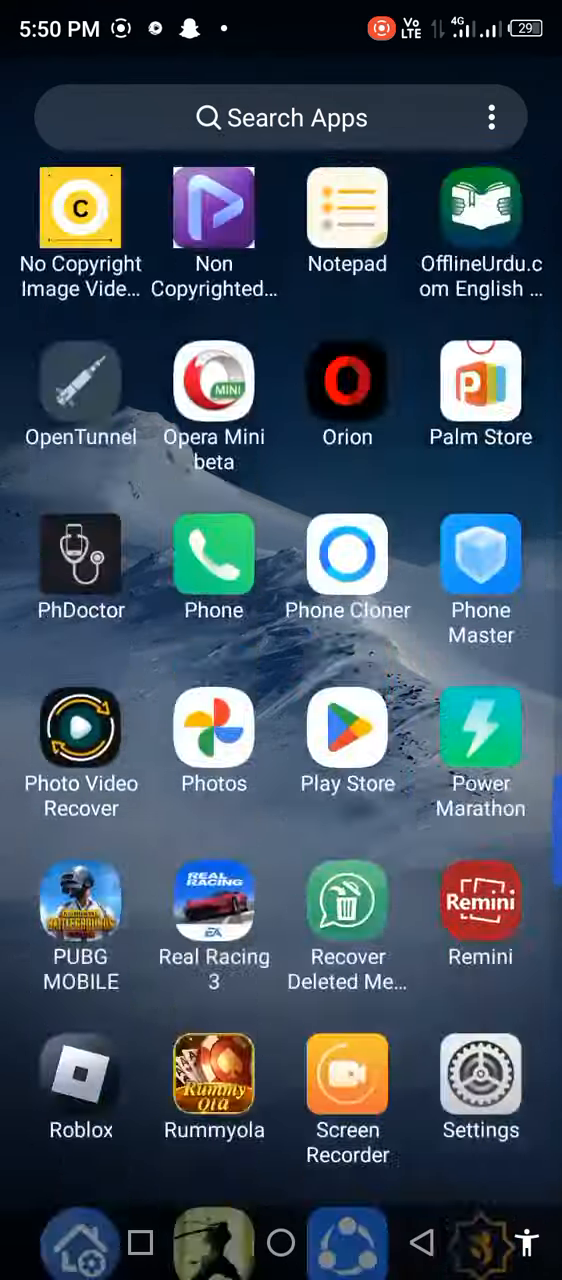
scroll("down", 3)
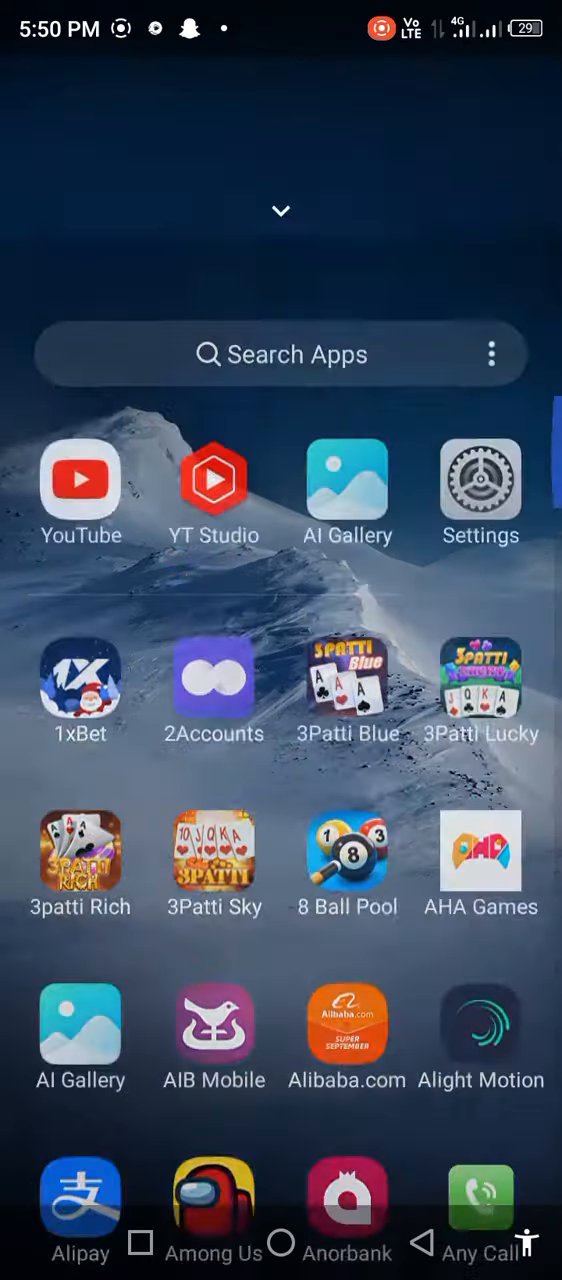
scroll("down", 3)
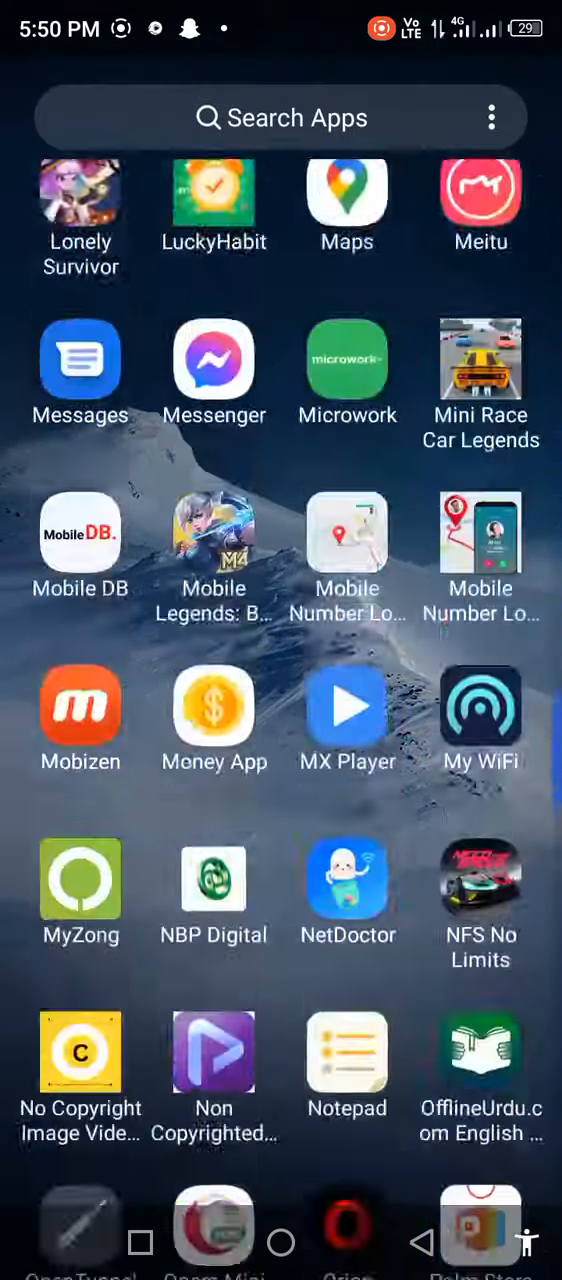
scroll("down", 3)
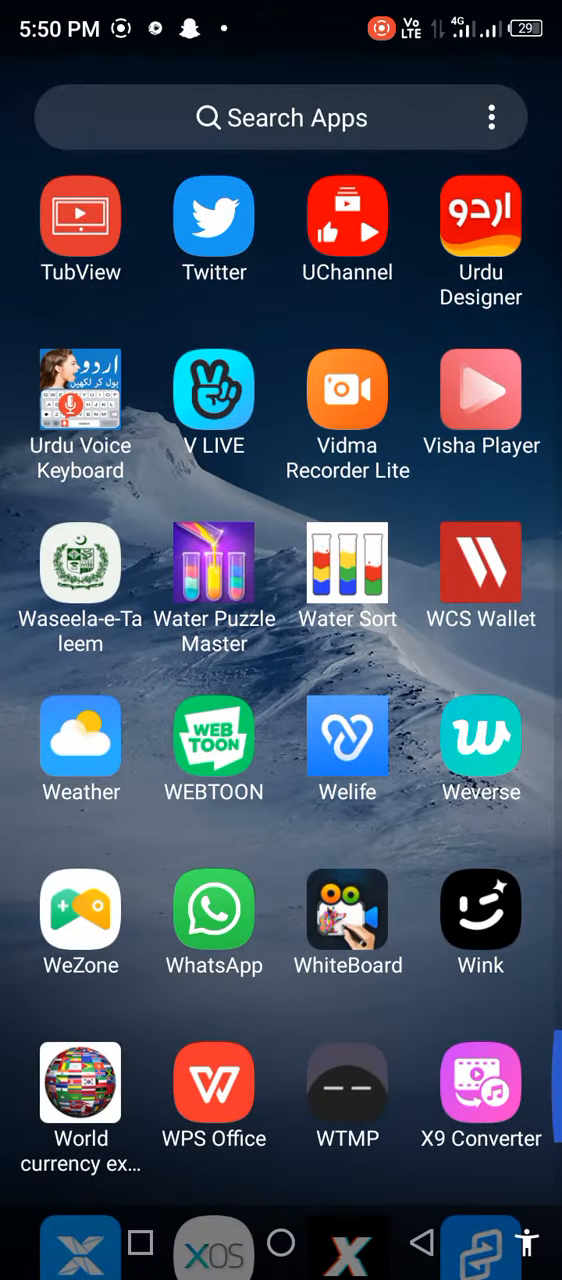
scroll("down", 3)
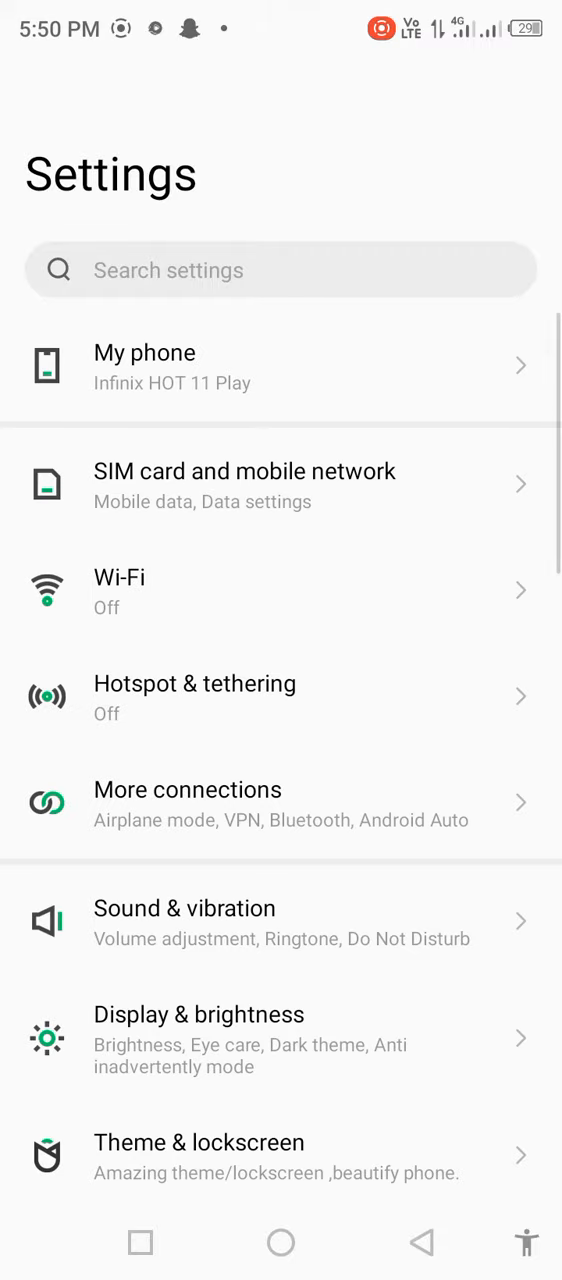
scroll("down", 3)
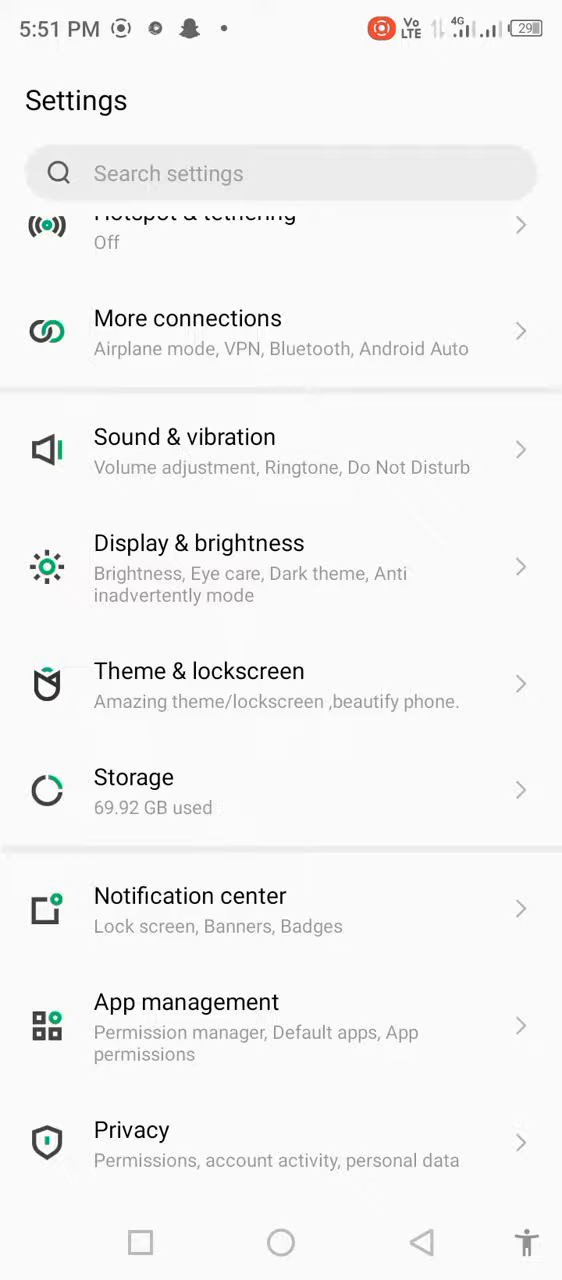
left_click(186, 1002)
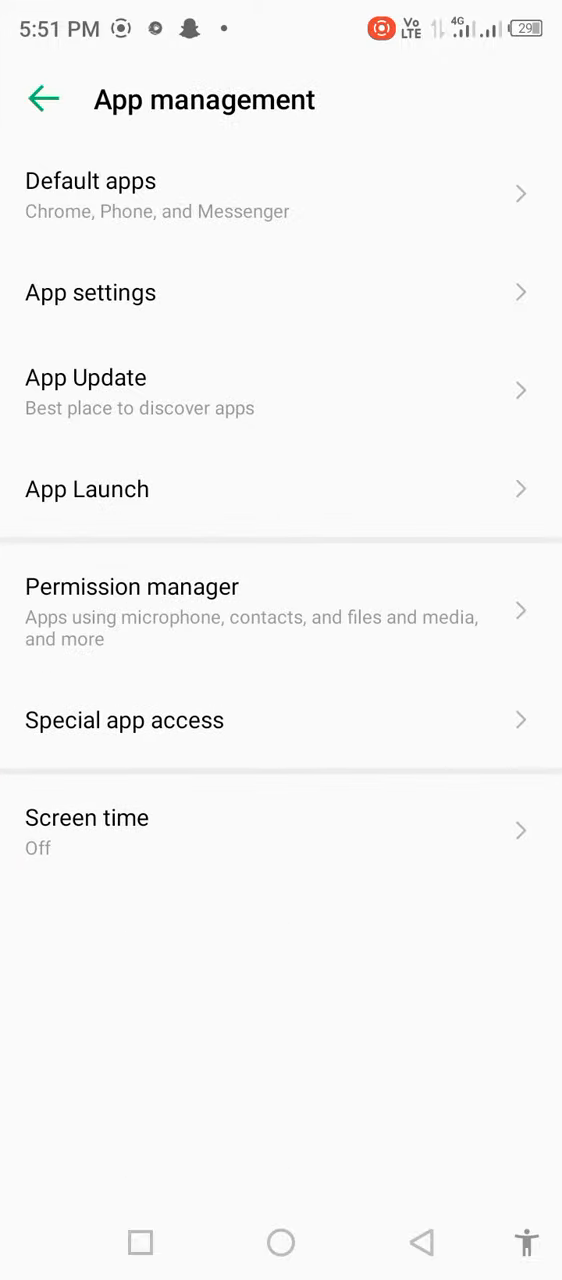
left_click(90, 292)
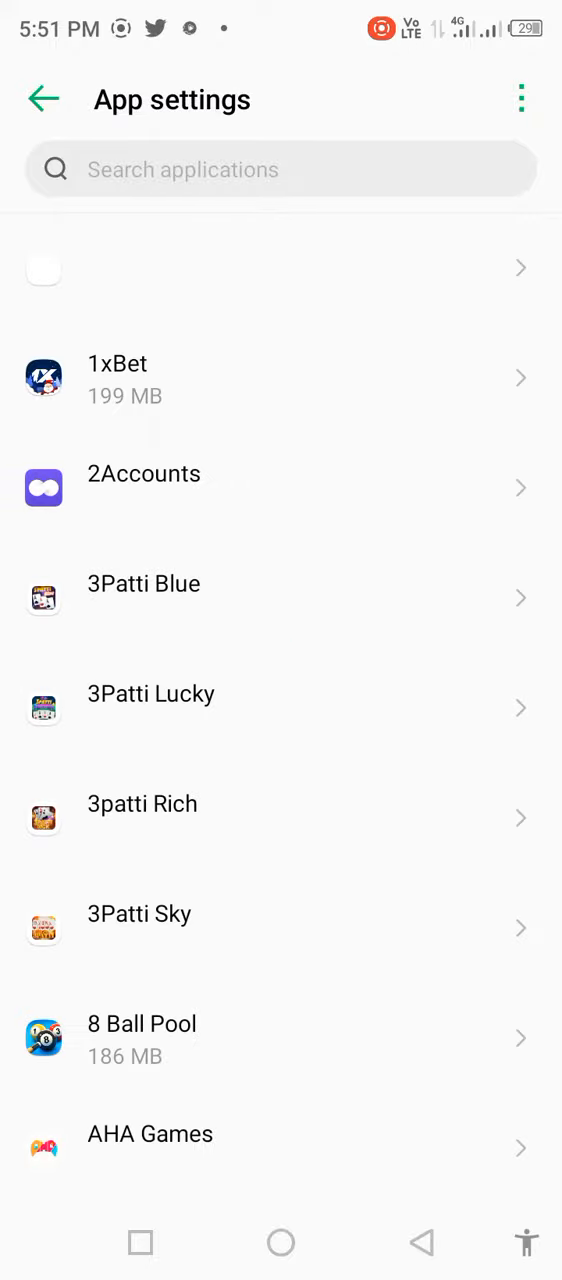
- Locate Roblox in the app list and bring up its app info and permissions
scroll("down", 3)
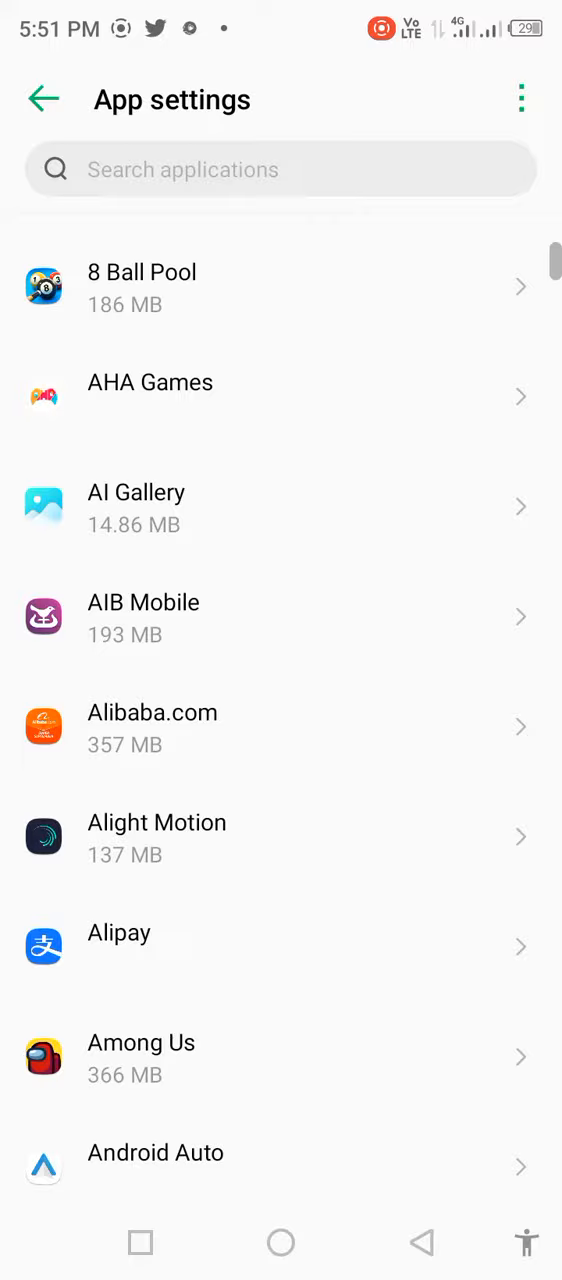
scroll("down", 3)
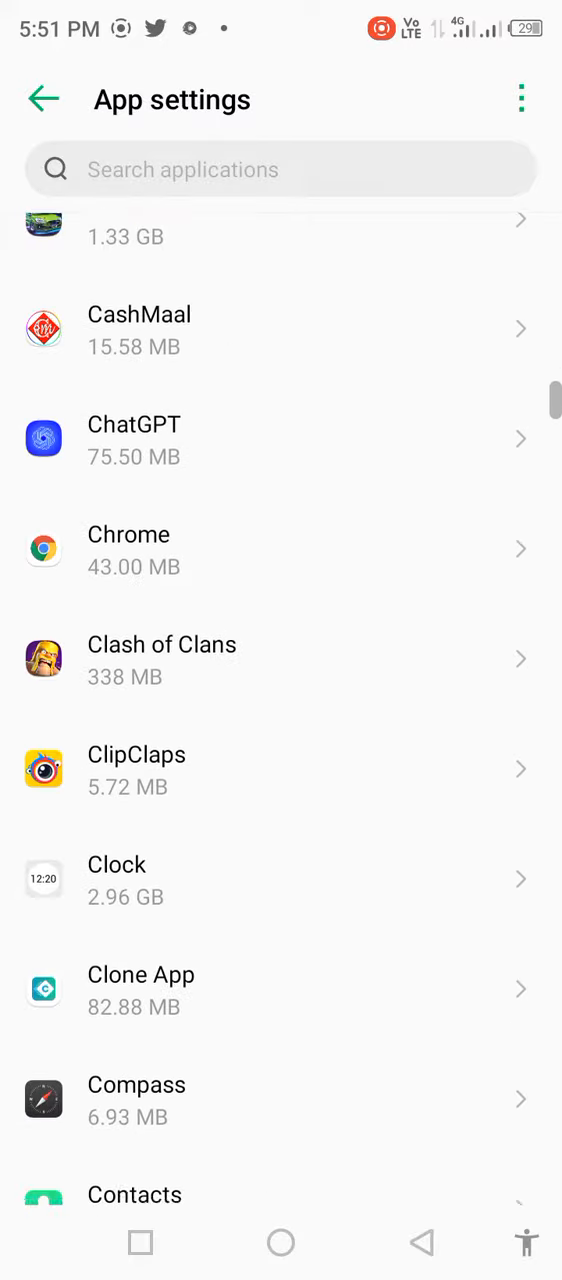
scroll("down", 3)
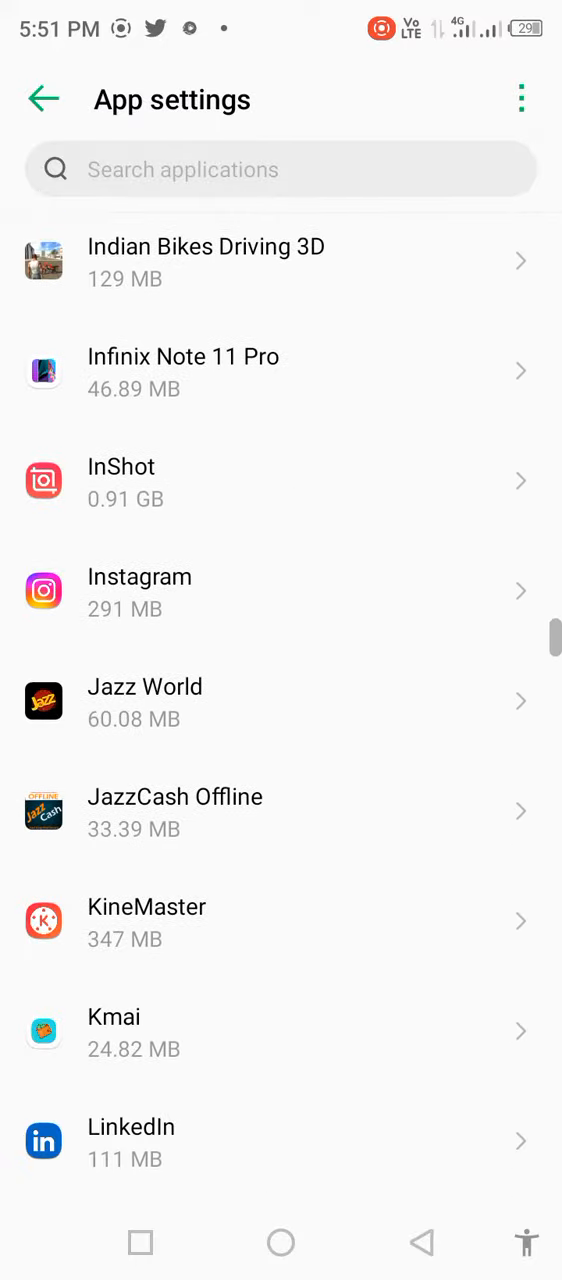
scroll("down", 3)
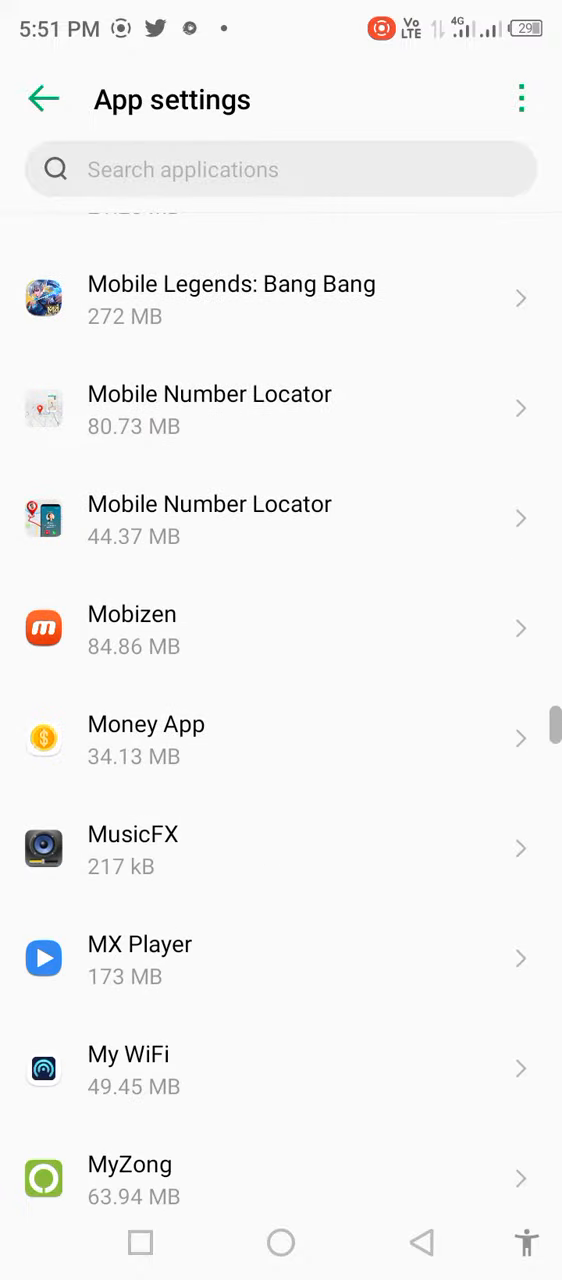
scroll("down", 3)
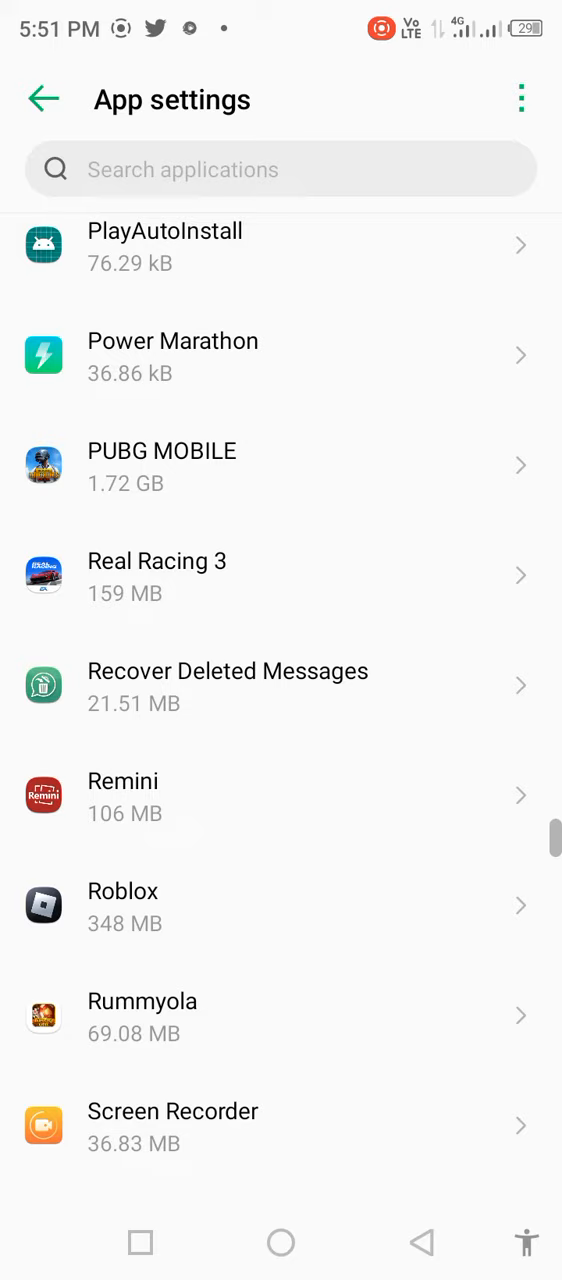
left_click(122, 904)
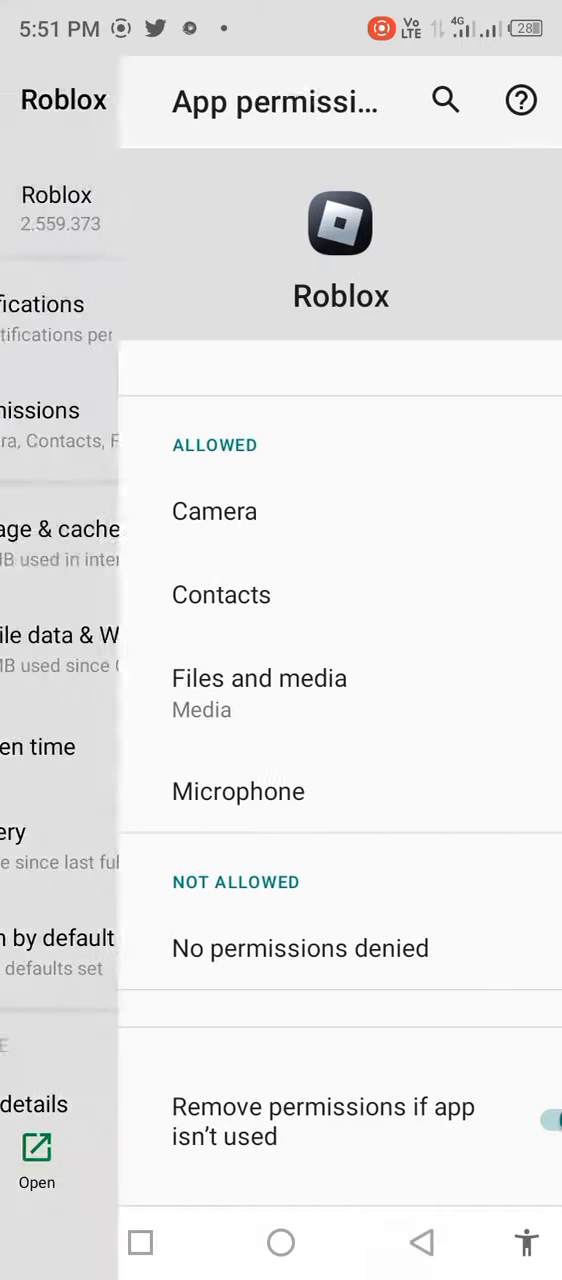
- Clear Roblox's stored data (confirmed) and its cache from Storage & cache
left_click(44, 100)
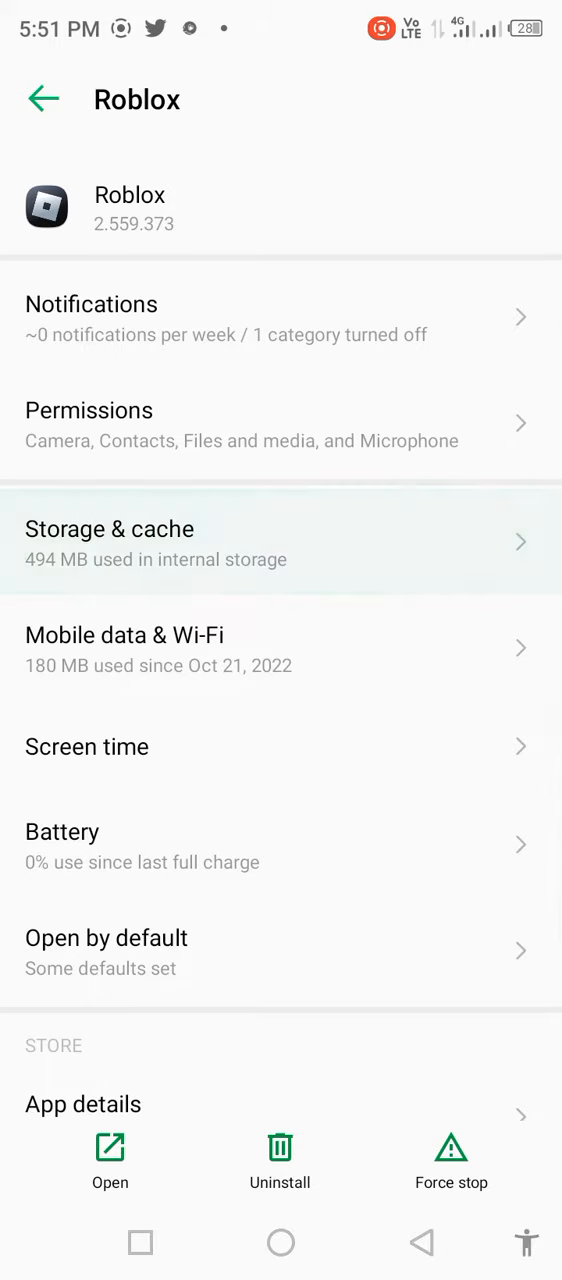
left_click(110, 540)
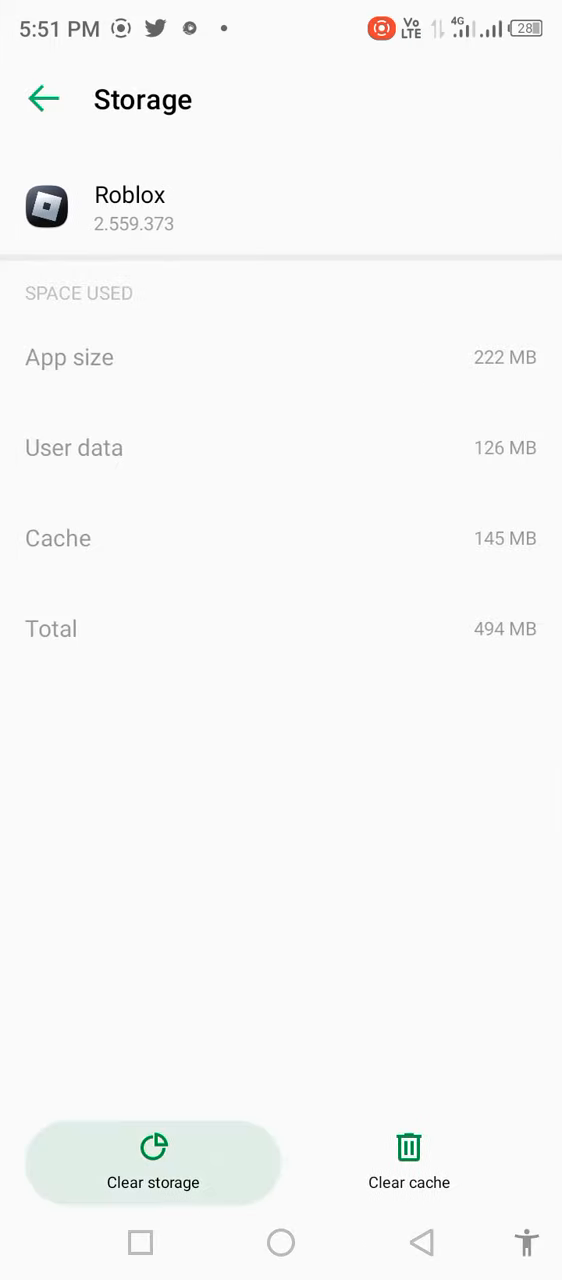
left_click(152, 1164)
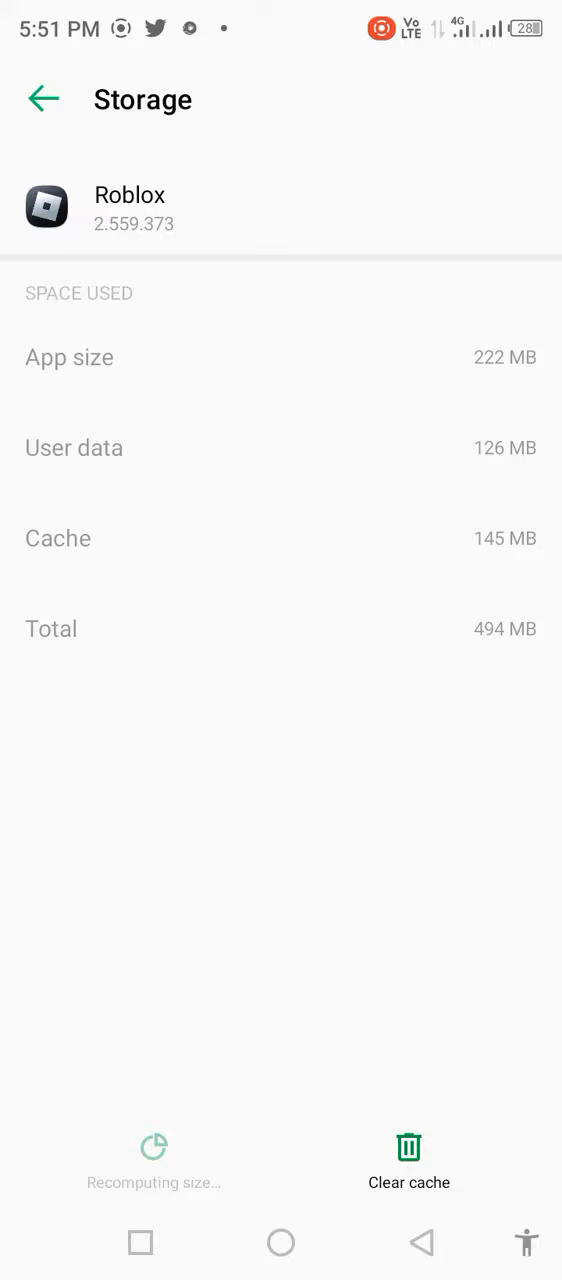
left_click(36, 100)
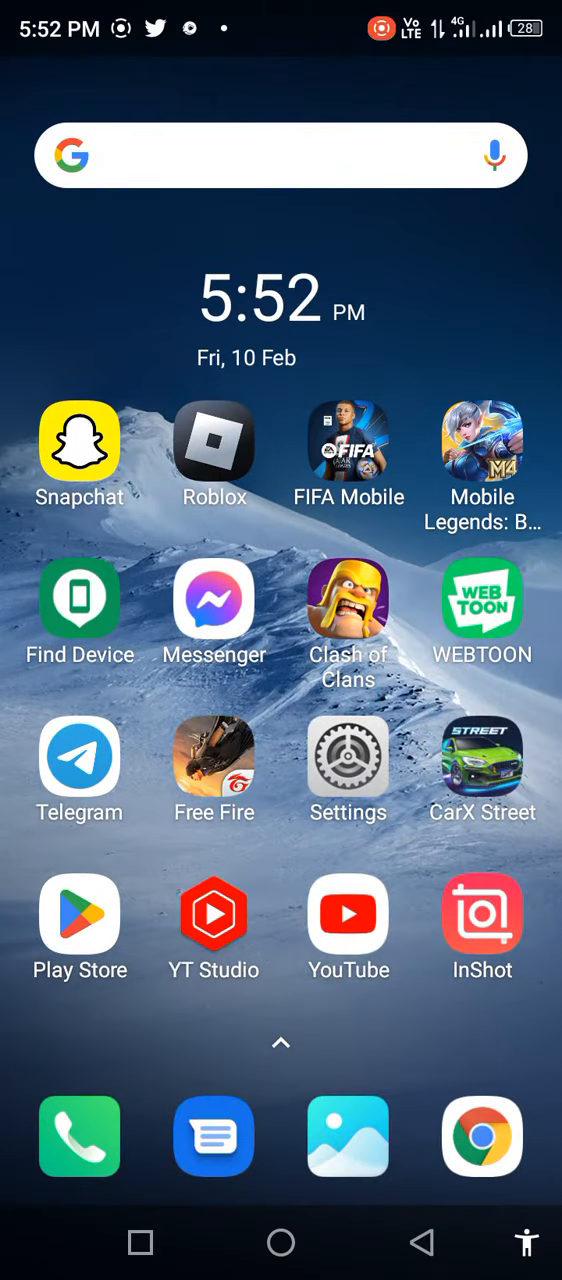
- Launch Play Store and search for roblox via the 'rob' suggestion
left_click(80, 912)
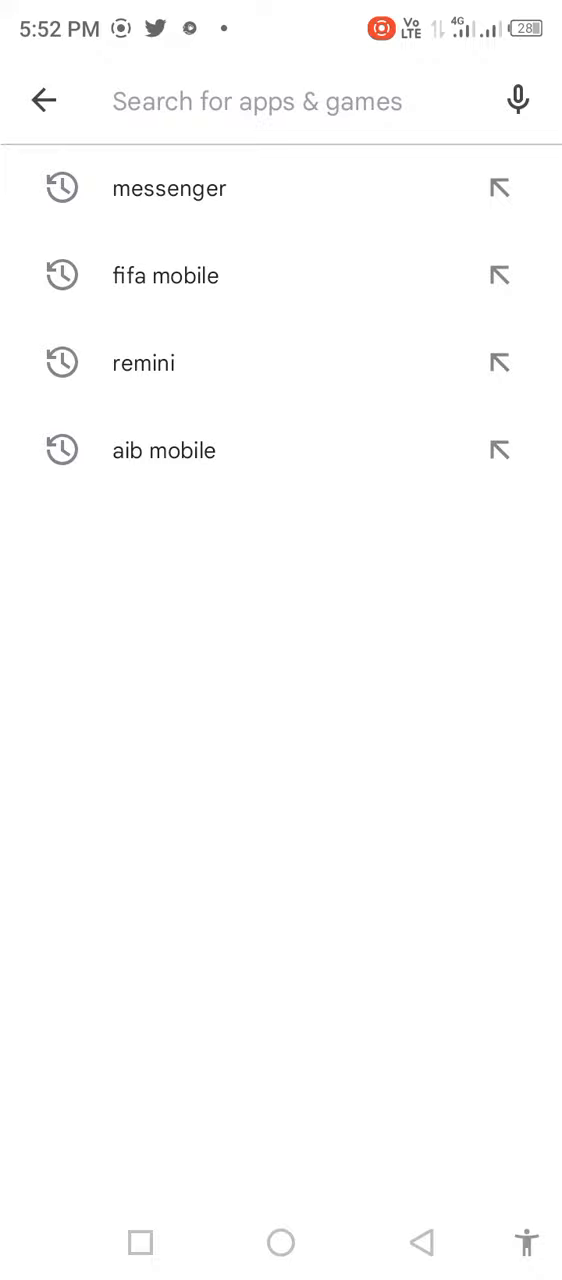
type("rob")
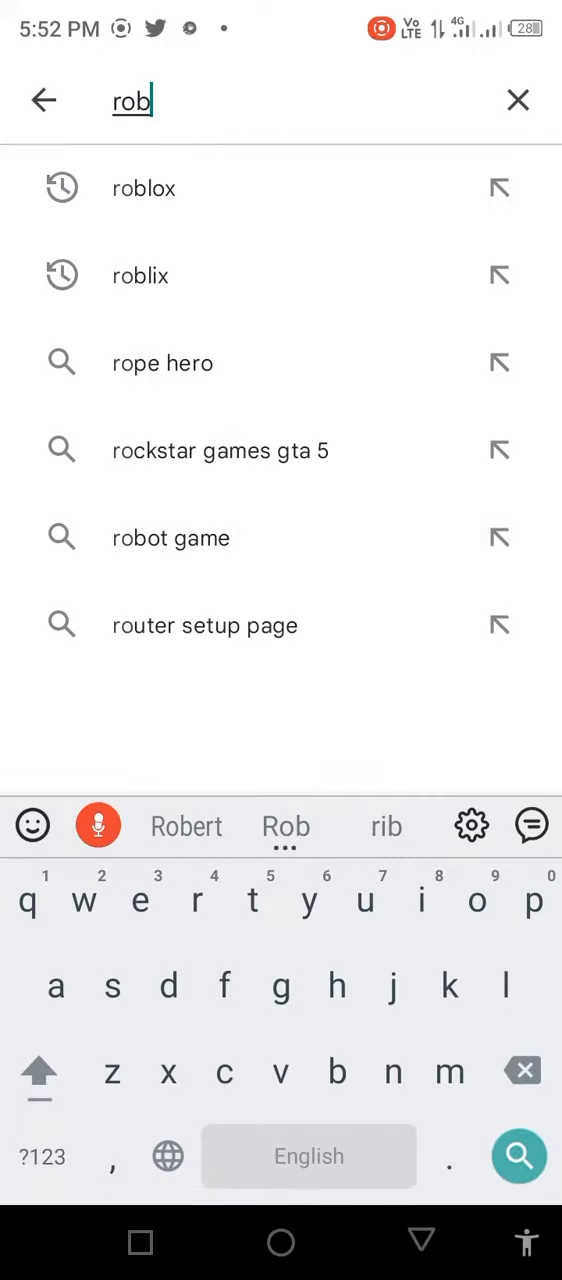
left_click(144, 188)
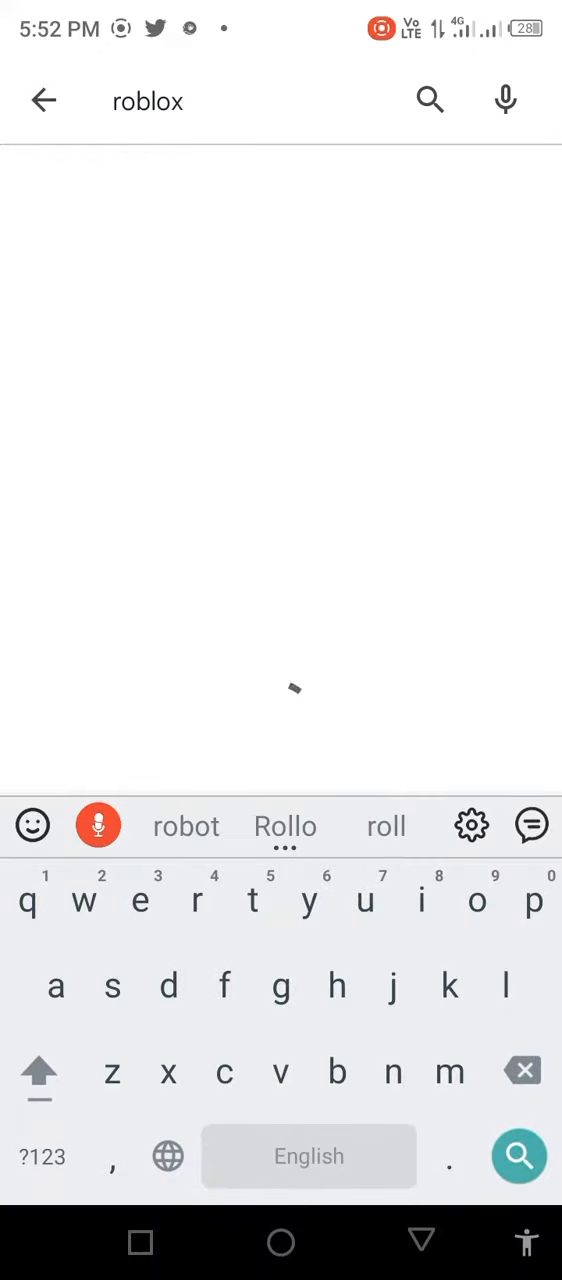
left_click(520, 1156)
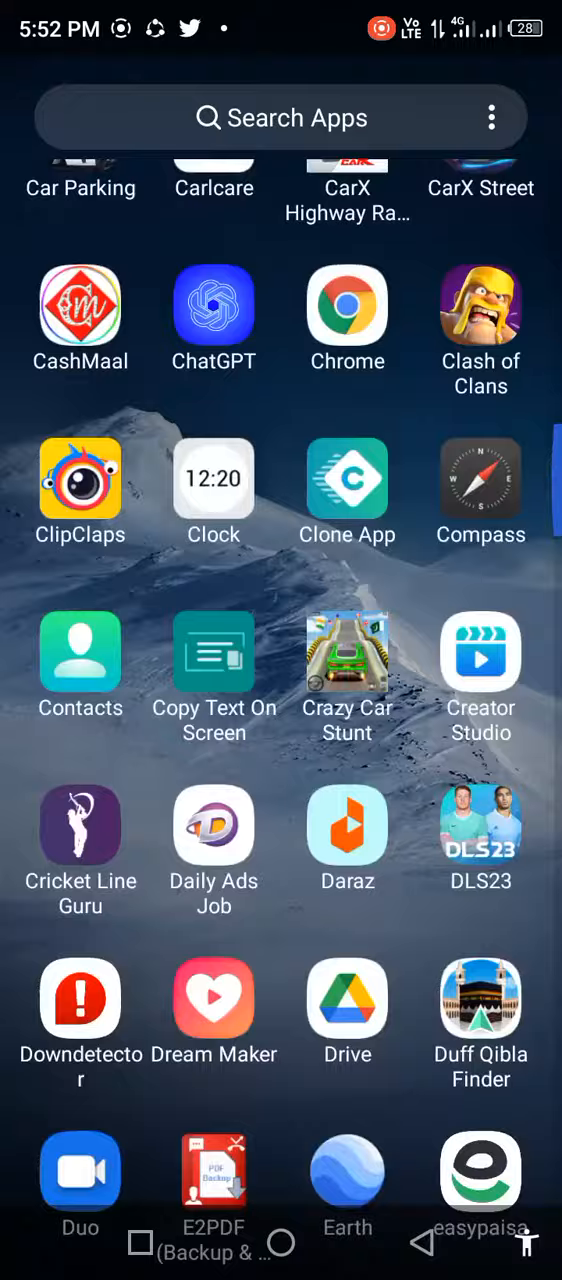
- Scroll through the launcher app drawer to the apps from I through M
scroll("down", 3)
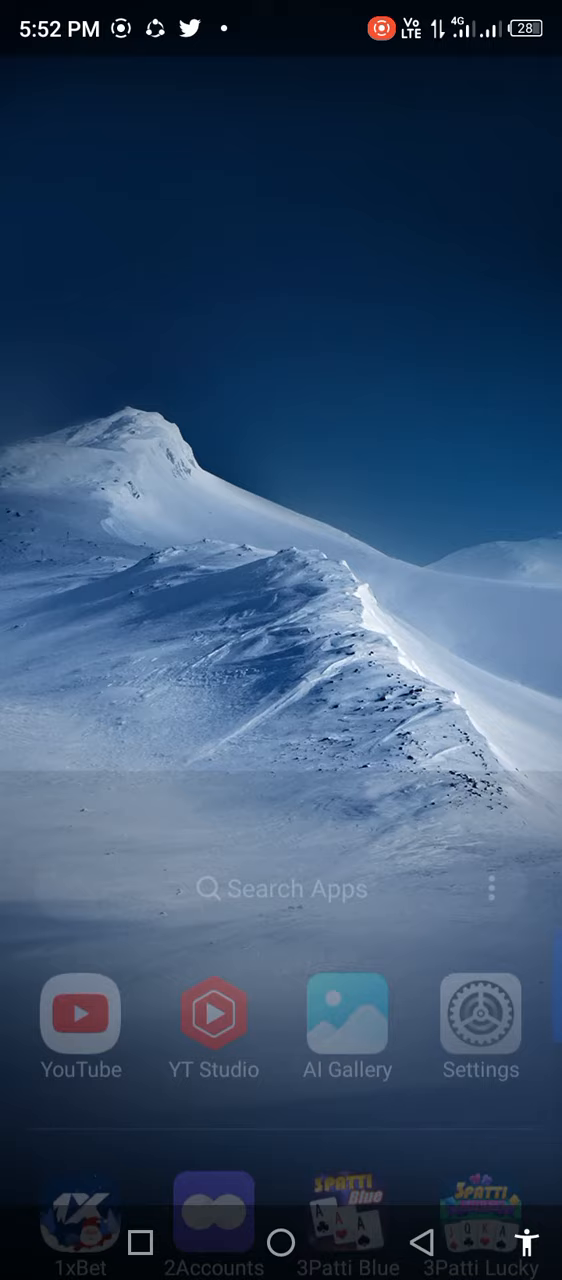
scroll("up", 3)
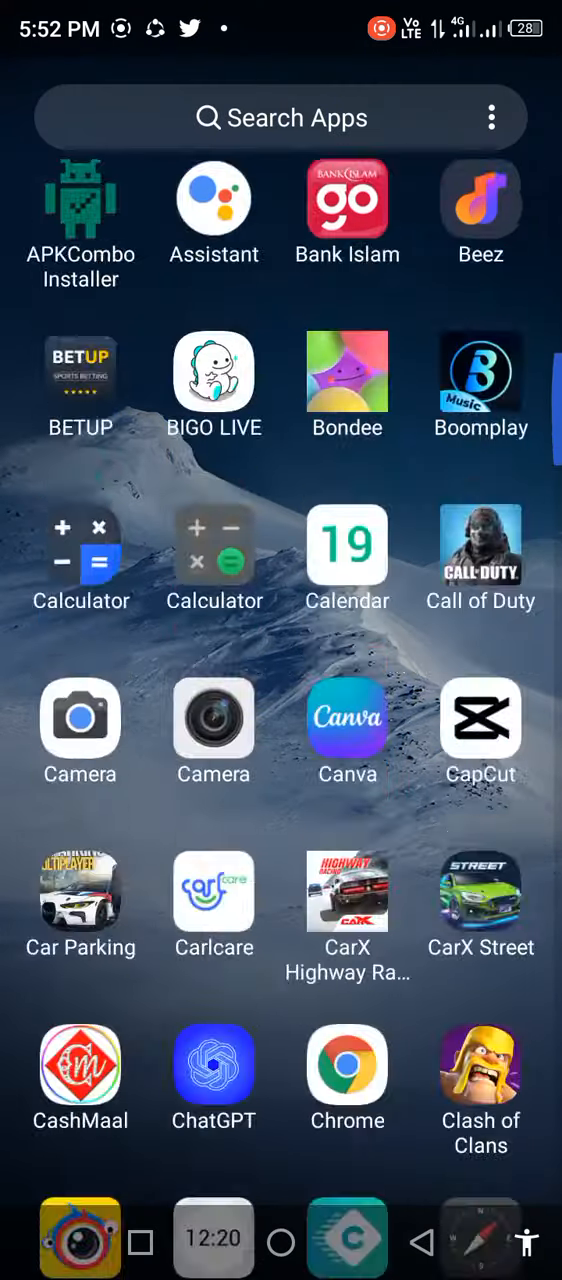
scroll("down", 3)
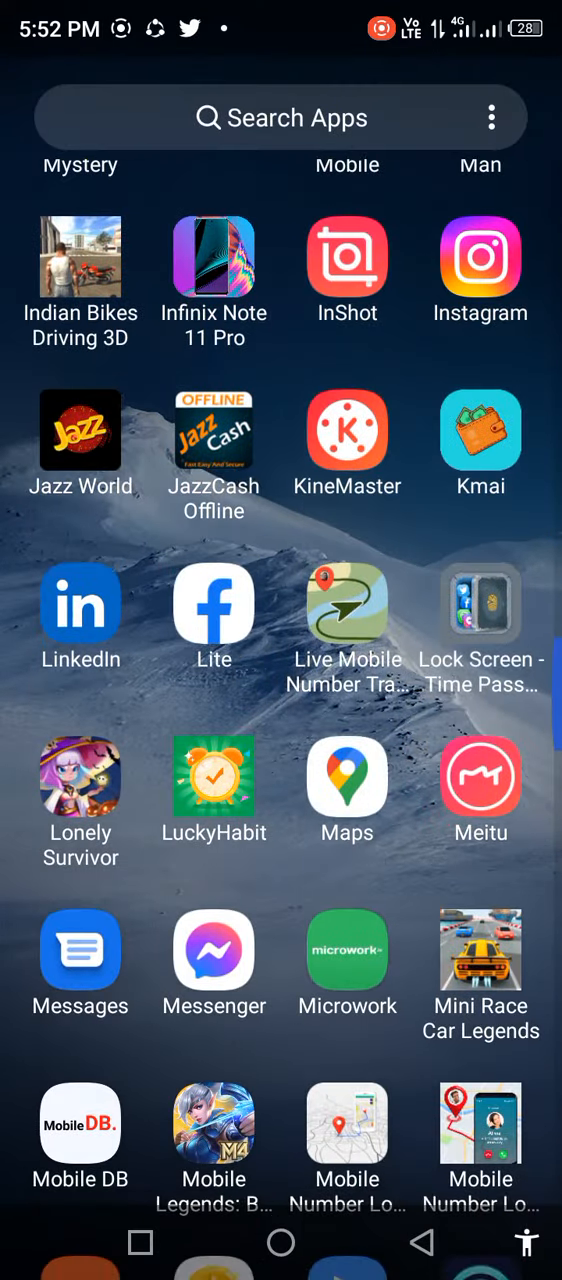